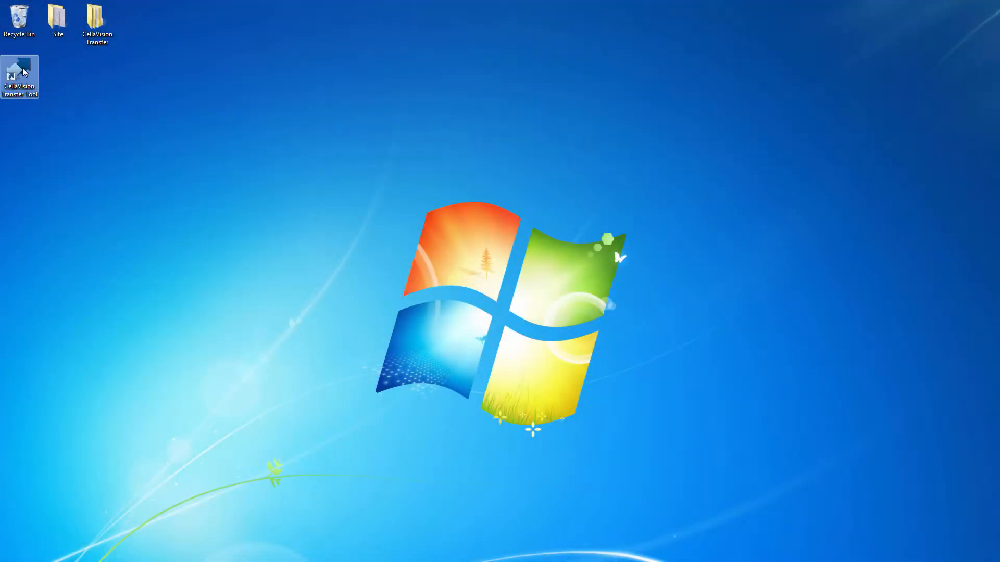
- Start the CellaVision Transfer Tool from the CellaVision folder under All Programs
double_click(19, 76)
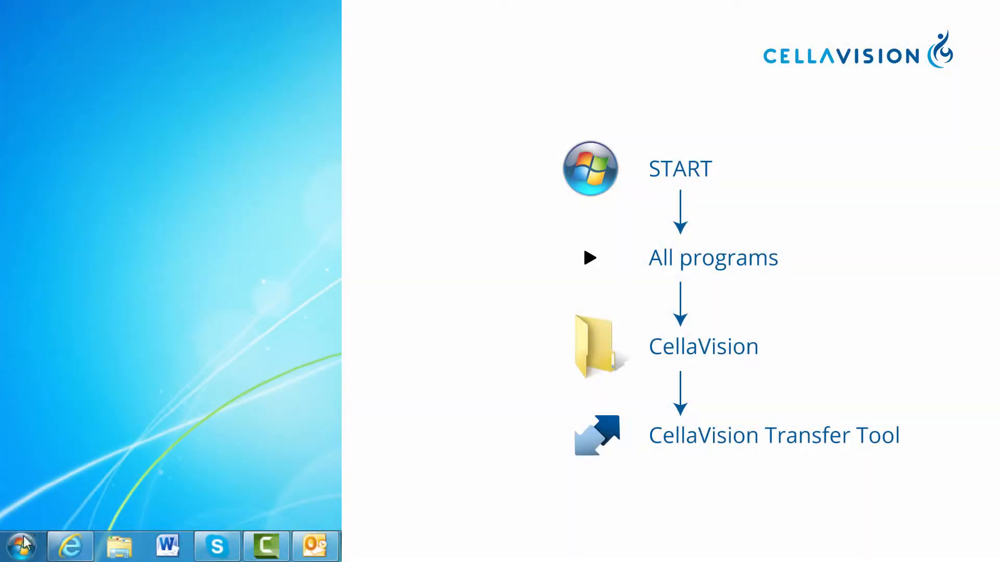
click(24, 546)
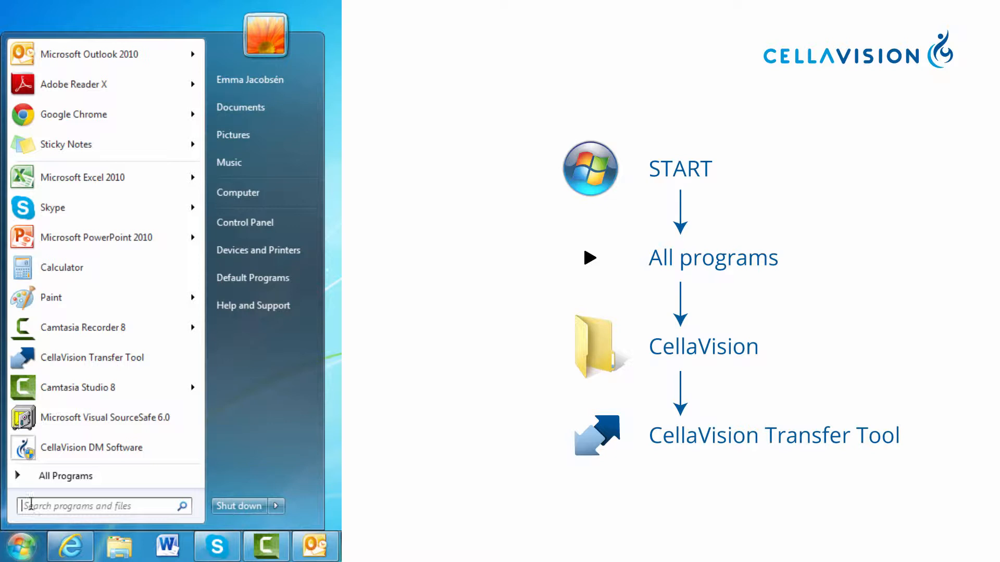
click(65, 476)
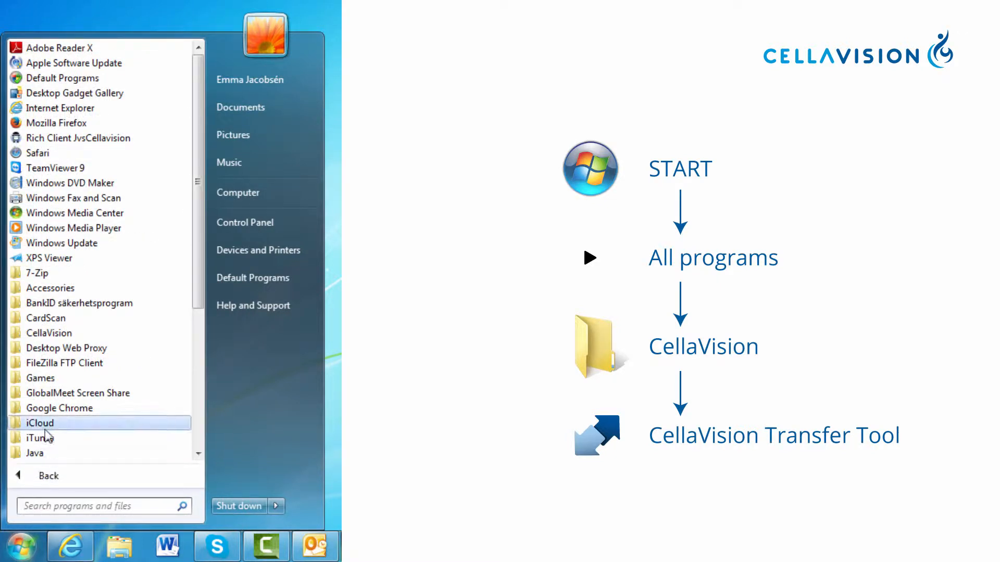
click(48, 333)
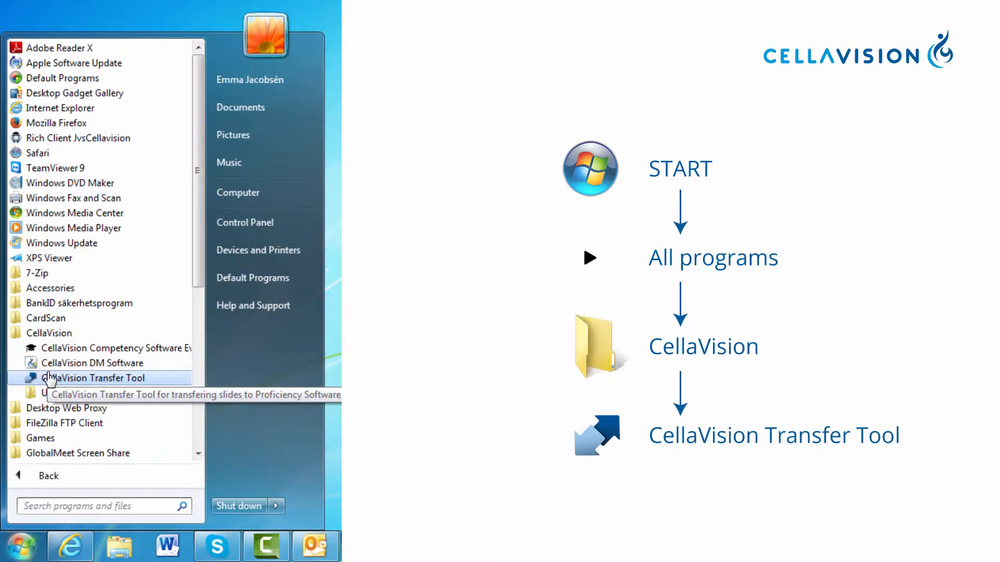
click(97, 377)
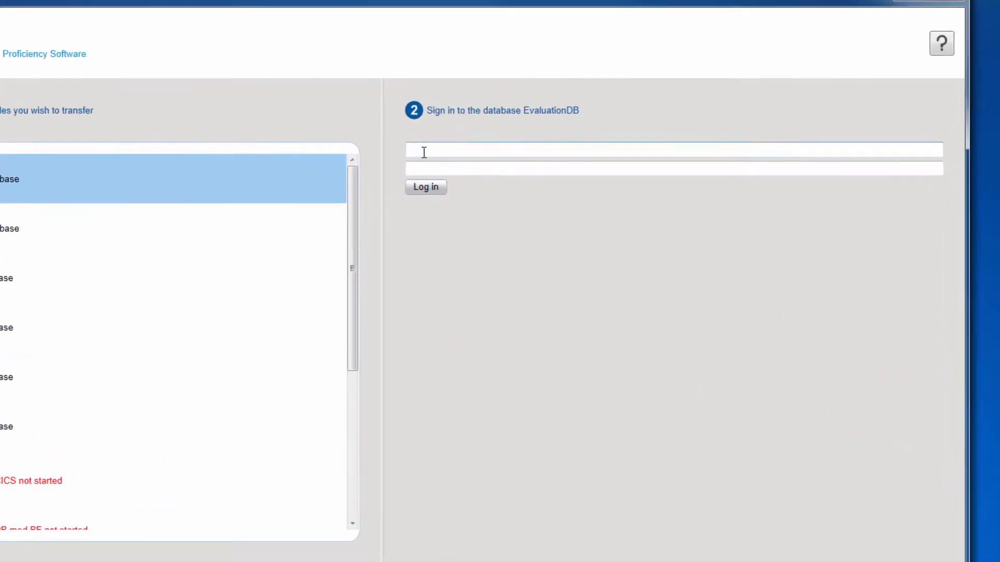
- Log in to EvaluationDB with the entered credentials, listing its 54 orders
text(Examiner)
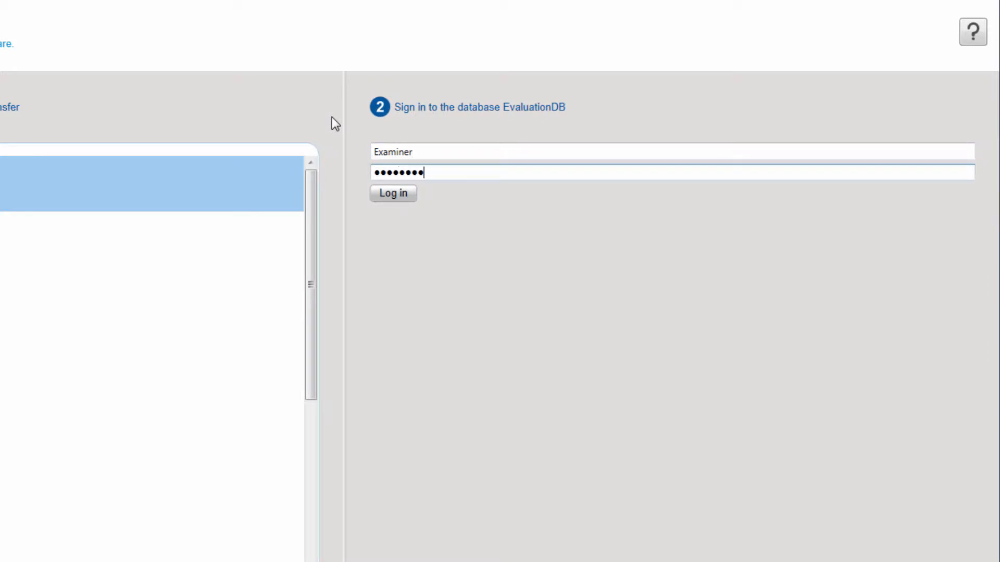
click(392, 193)
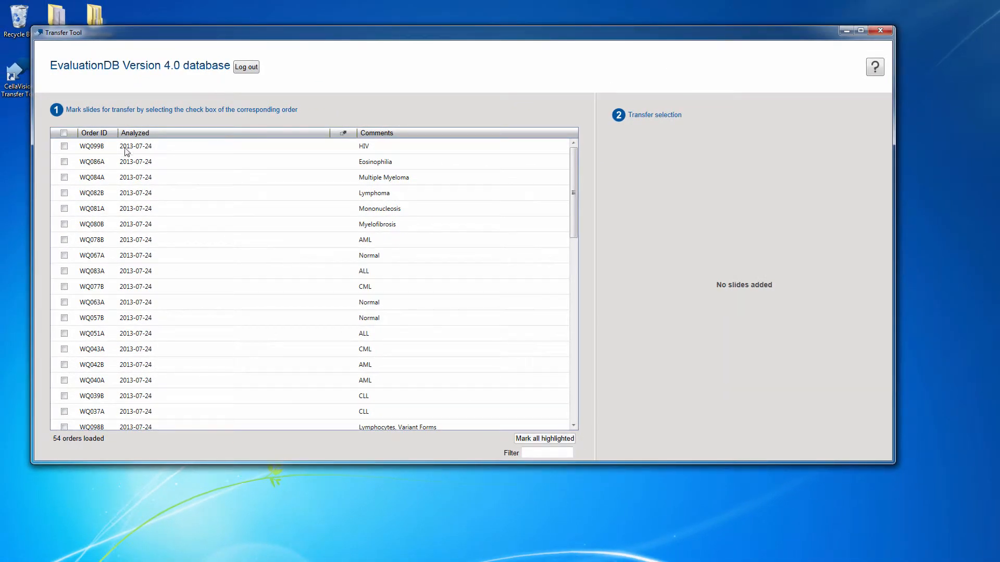
- Mark WQ099B and WQ082B, then mark the highlighted AML, Normal, ALL and CML orders
click(64, 146)
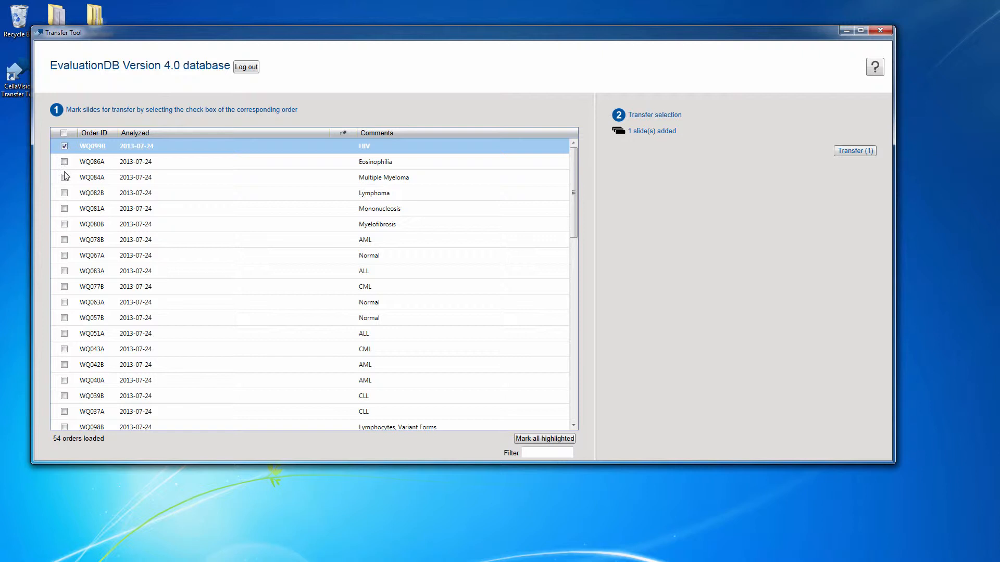
click(63, 193)
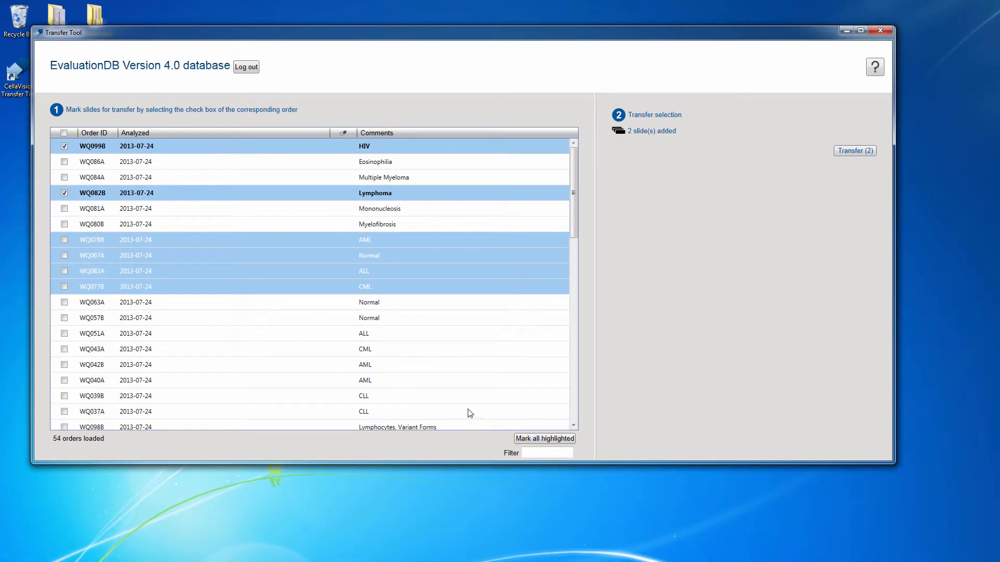
click(544, 439)
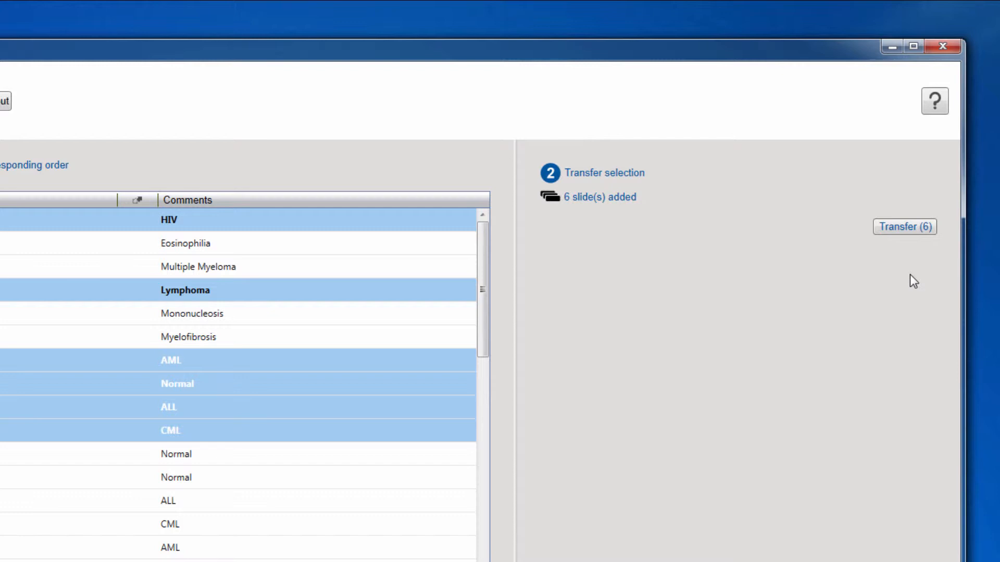
- Transfer the six marked slides with the Desktop as destination folder
click(904, 227)
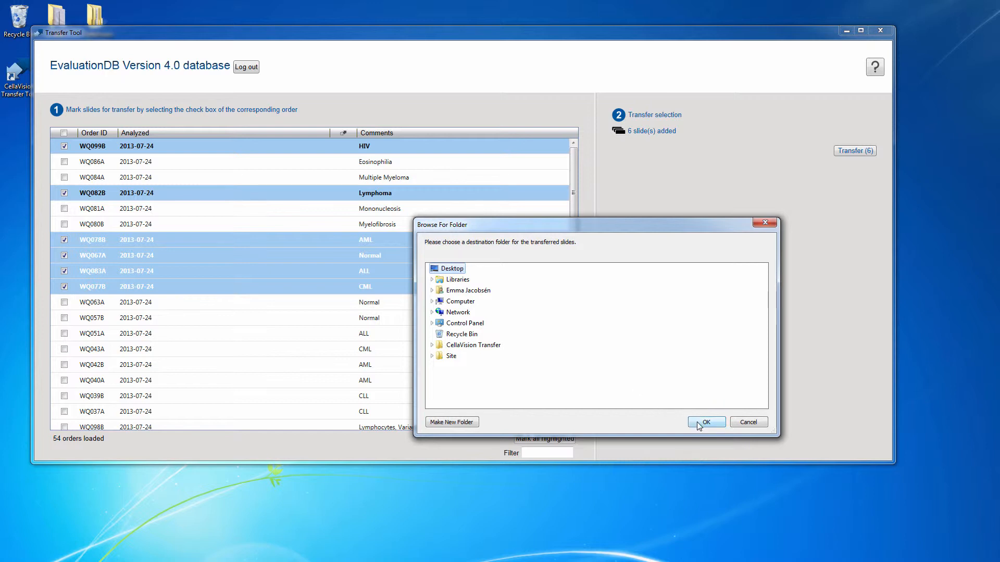
click(705, 422)
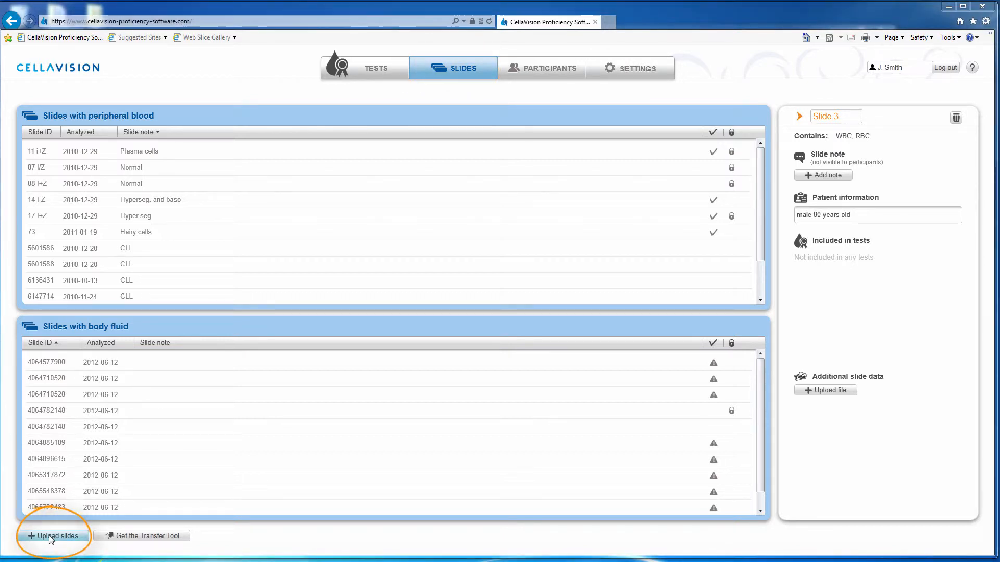
- Upload the six .cvt slide files from Desktop > CellaVision Transfer > EvaluationDB
click(52, 536)
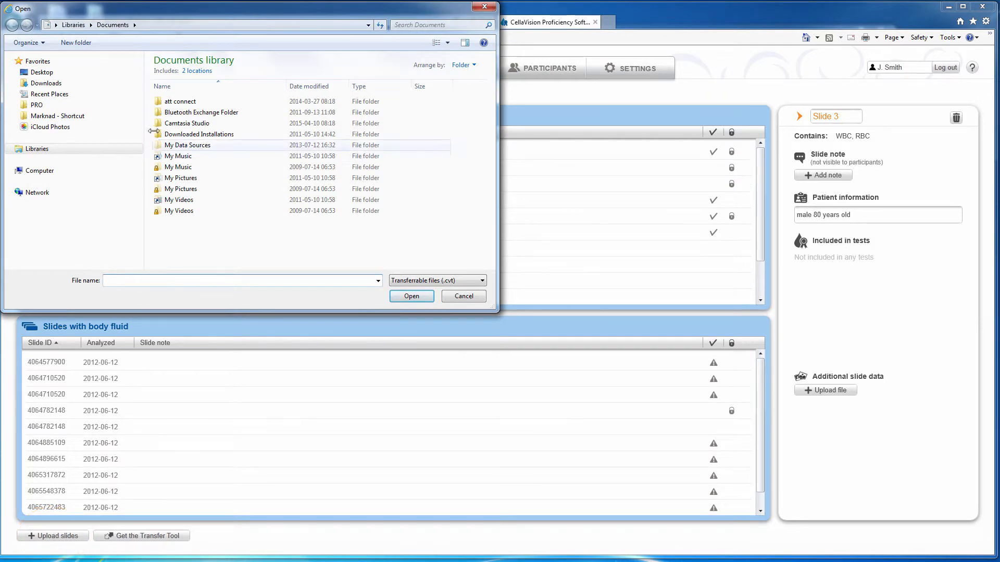
click(42, 72)
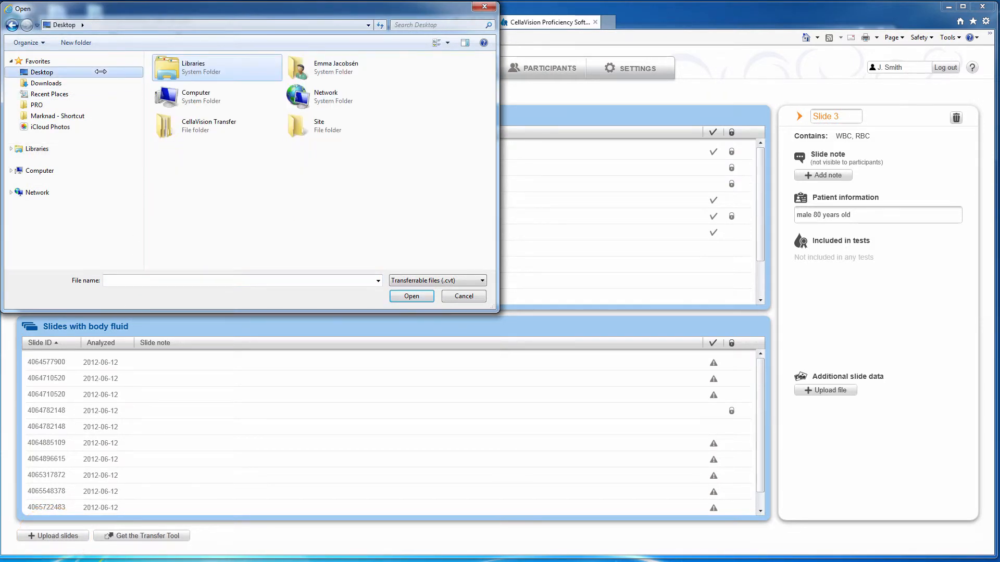
click(208, 126)
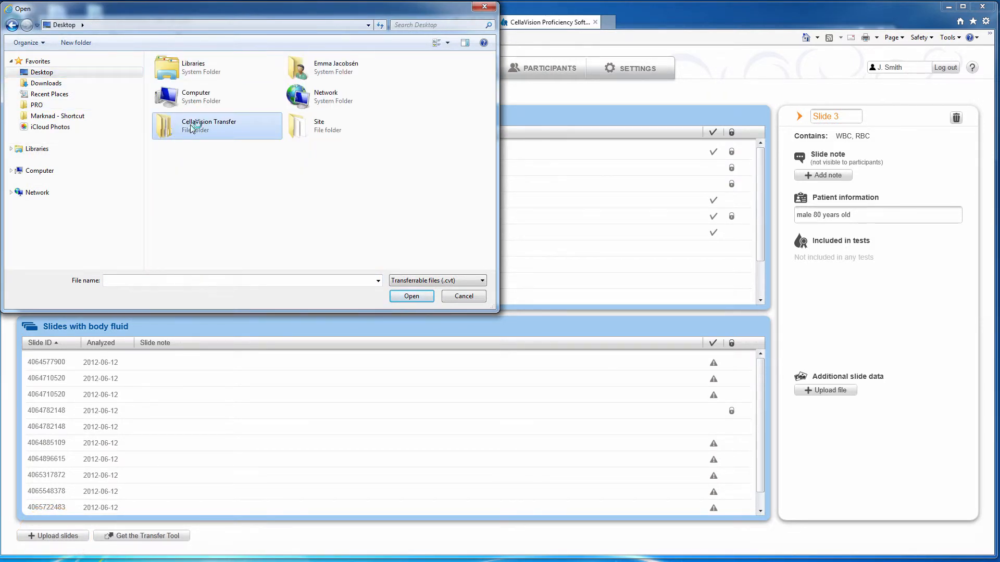
double_click(208, 125)
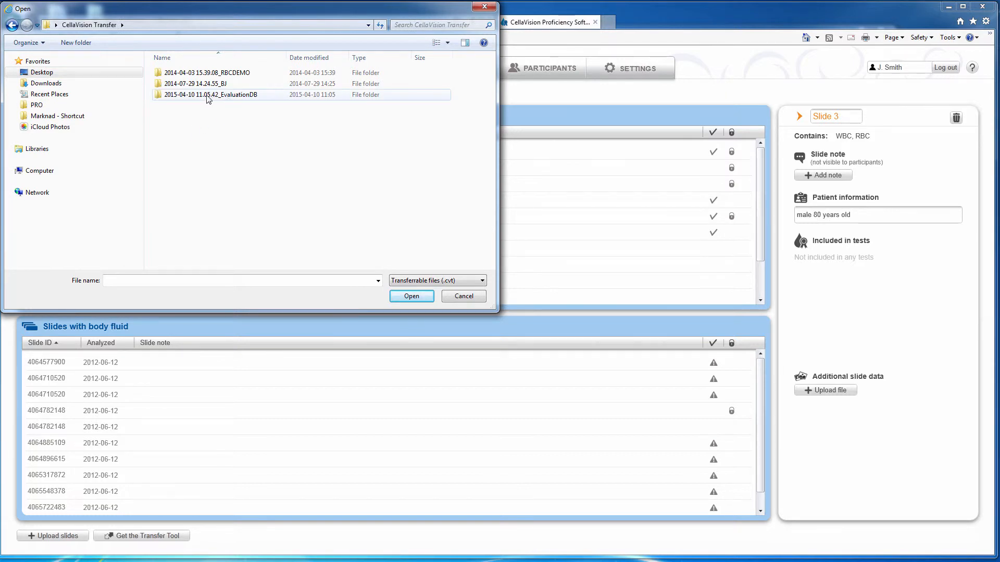
double_click(211, 95)
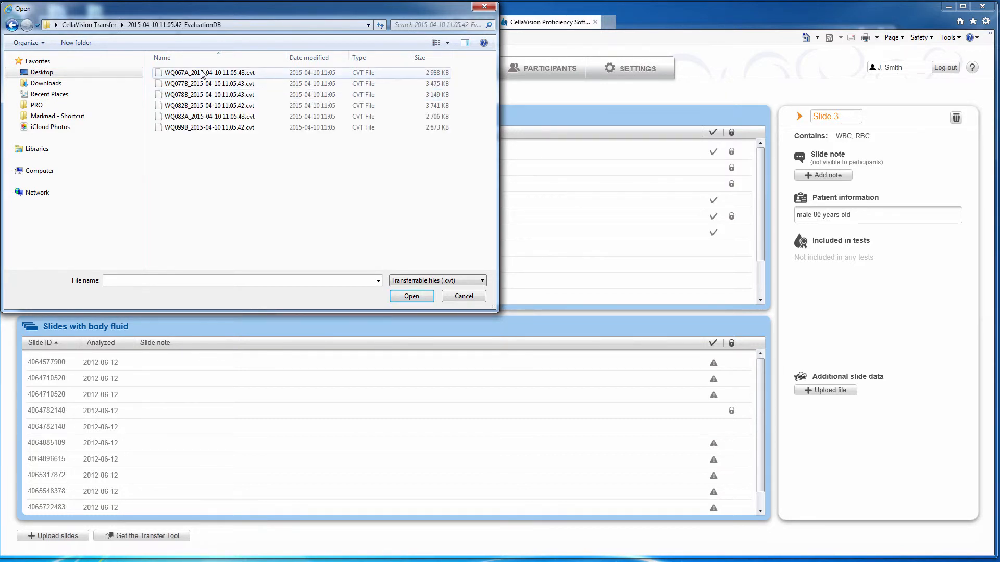
click(208, 72)
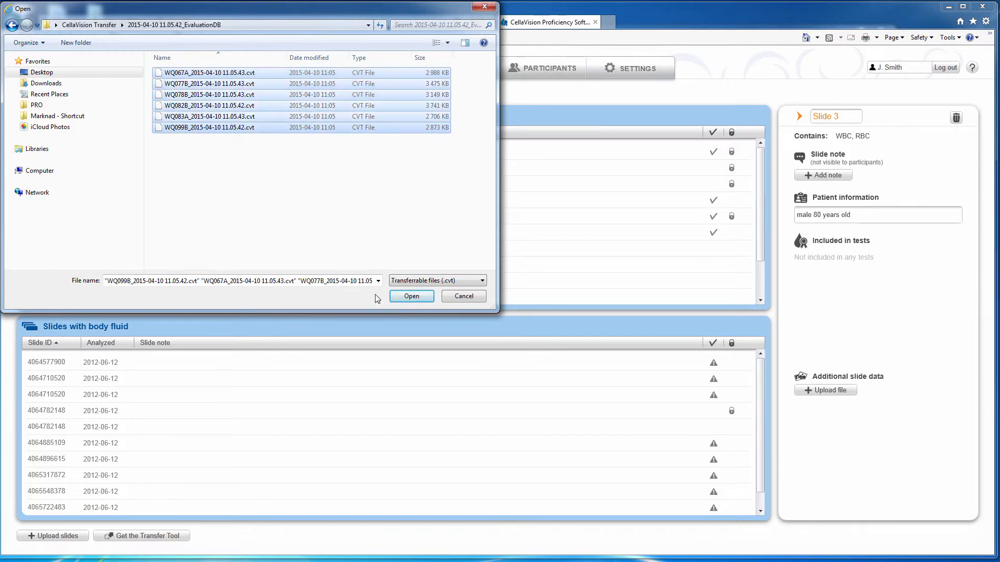
click(411, 296)
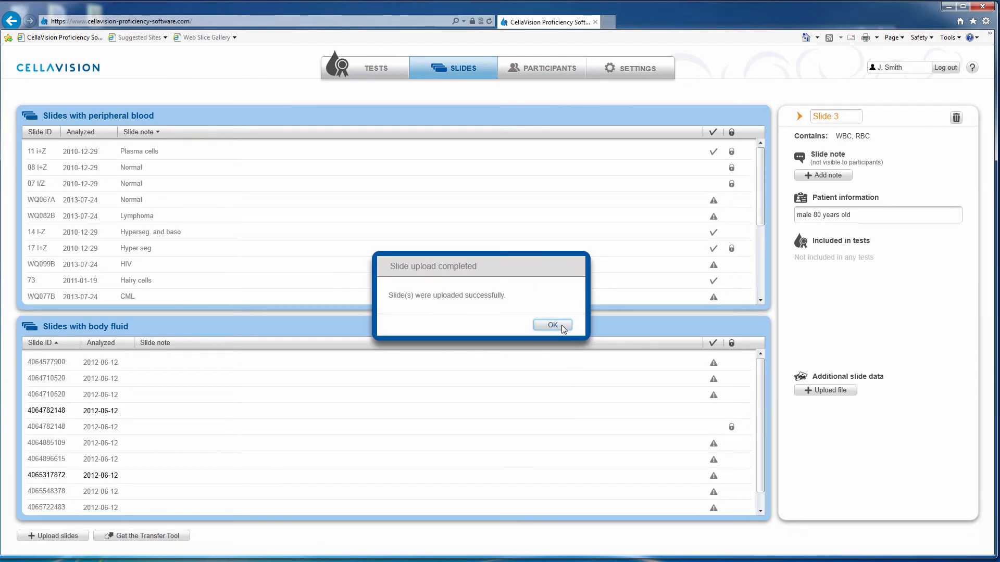
- Confirm the Slide upload completed message and review the new WQ slides under peripheral blood
click(551, 325)
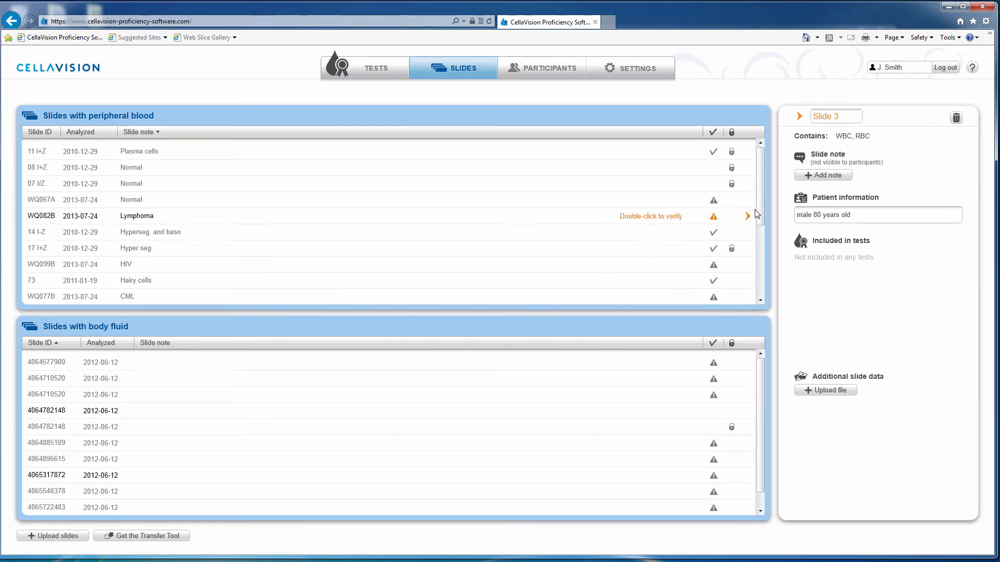
scroll(down, 3)
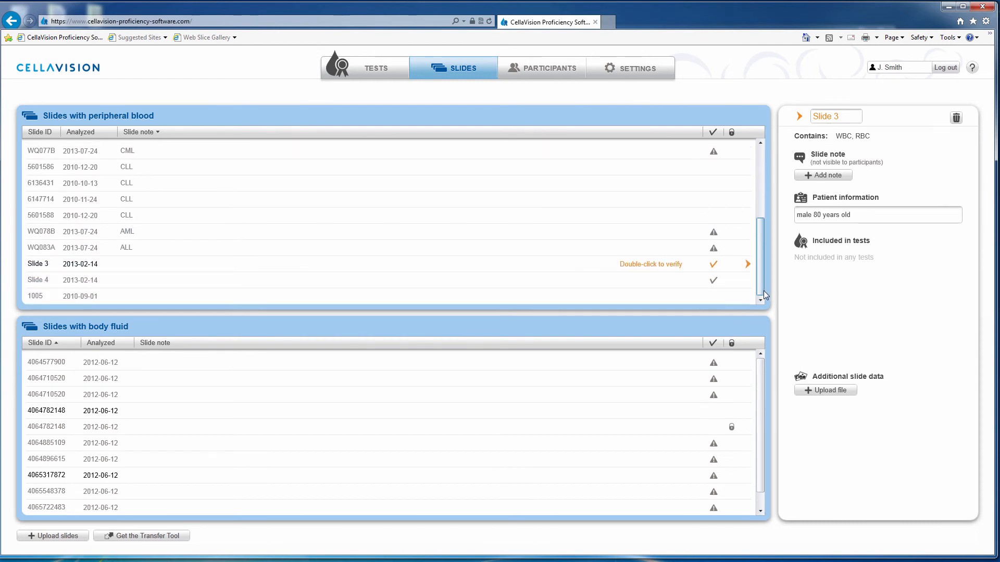